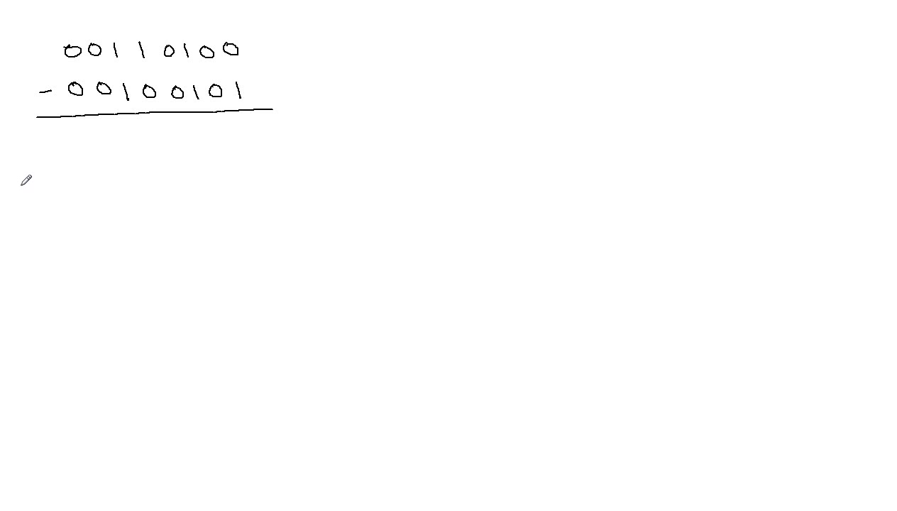
mouse_move(27, 174)
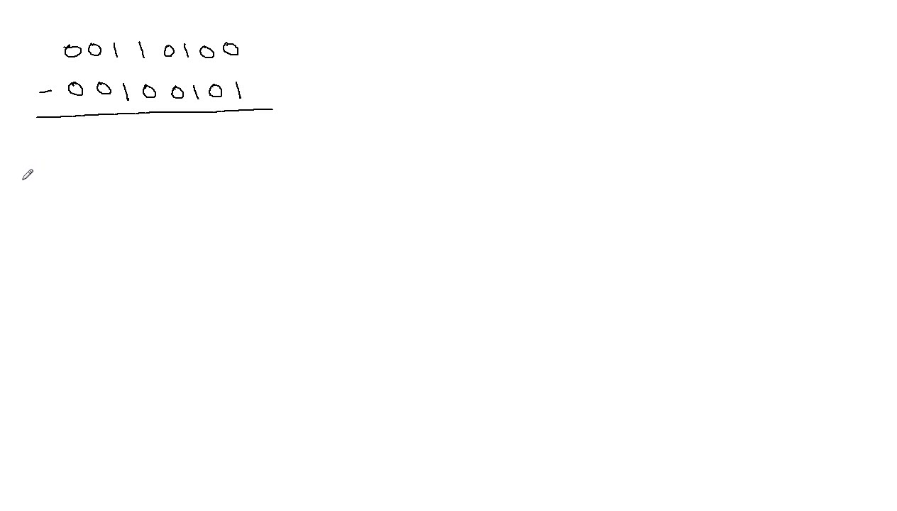
mouse_move(27, 166)
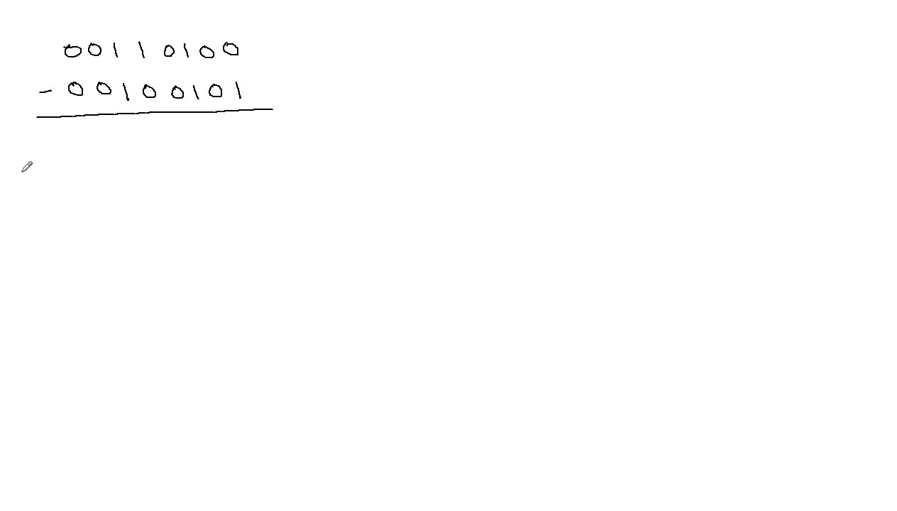
mouse_move(25, 161)
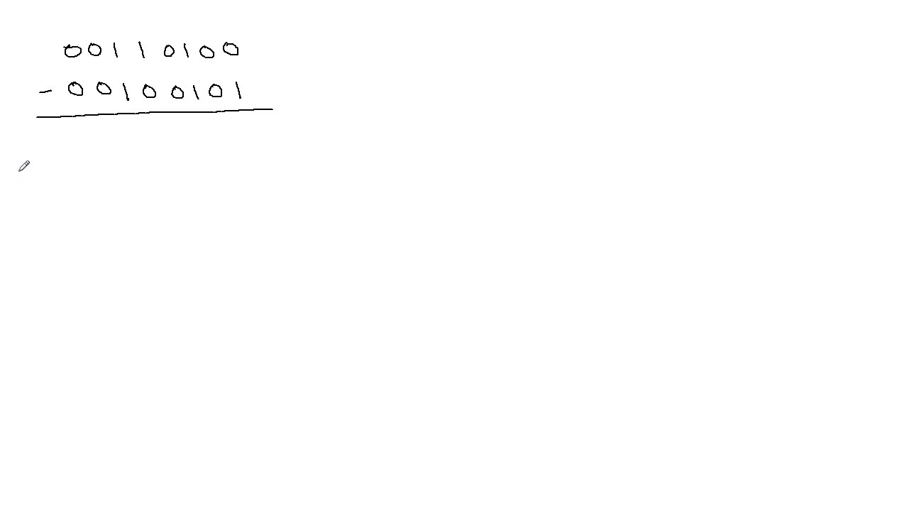
mouse_move(19, 180)
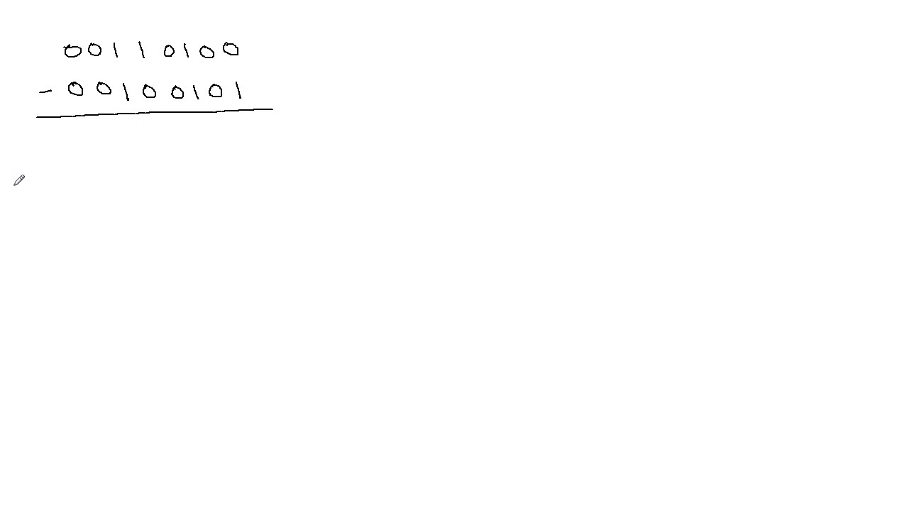
mouse_move(21, 181)
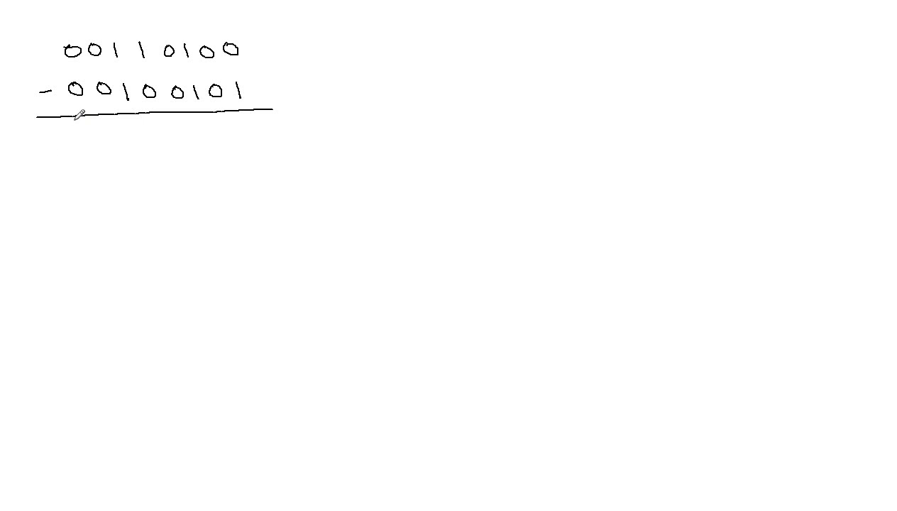
mouse_move(55, 47)
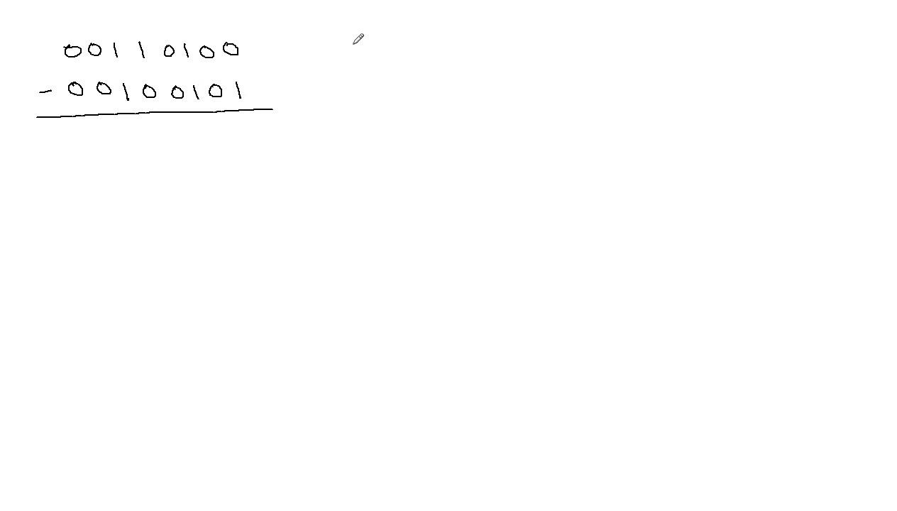
mouse_move(360, 36)
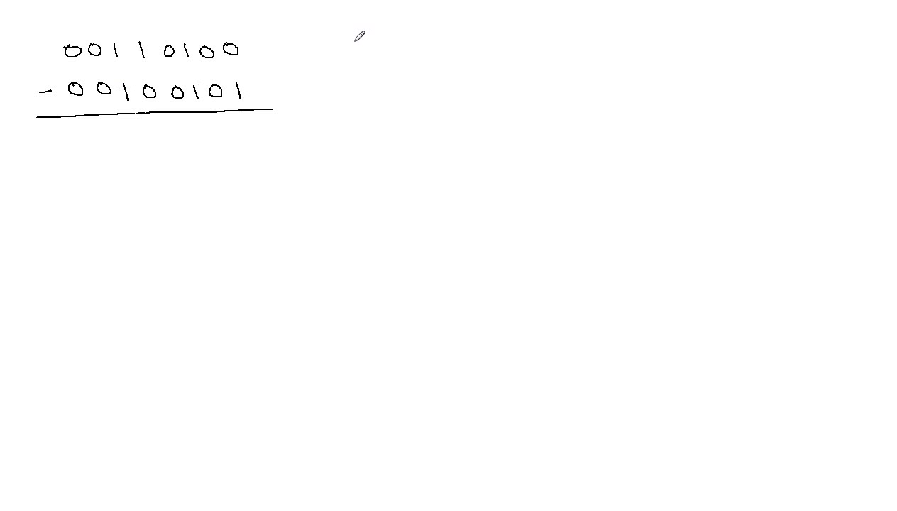
Invert 00100101 to 11011010, add 1 beneath, and write the sum 11011011.
drag(355, 42, 358, 60)
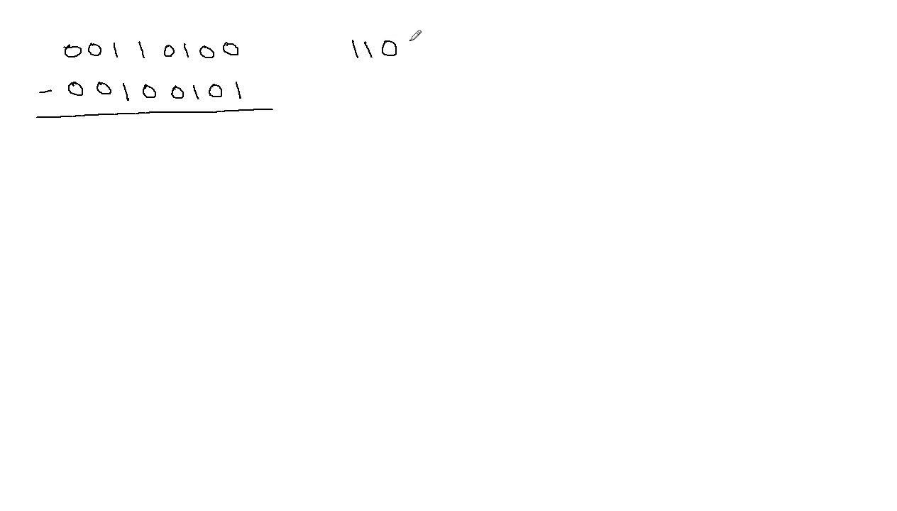
drag(415, 50, 440, 53)
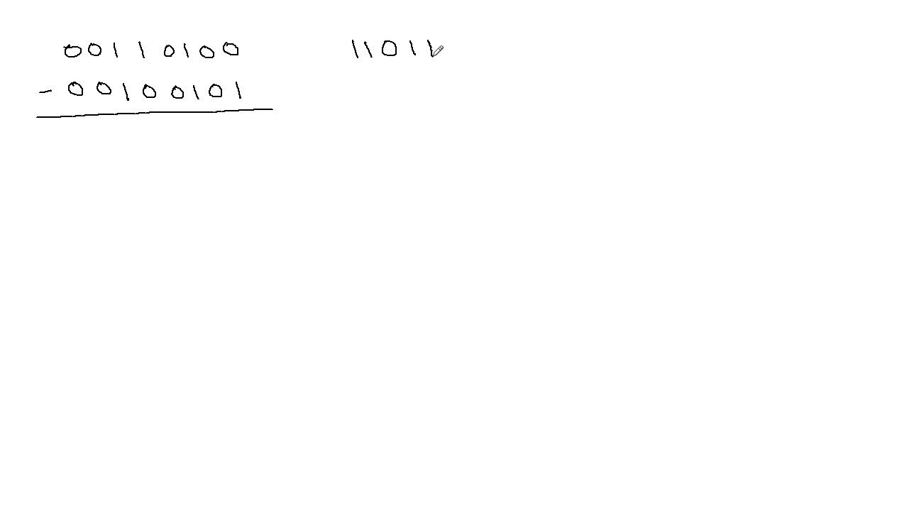
drag(436, 50, 454, 53)
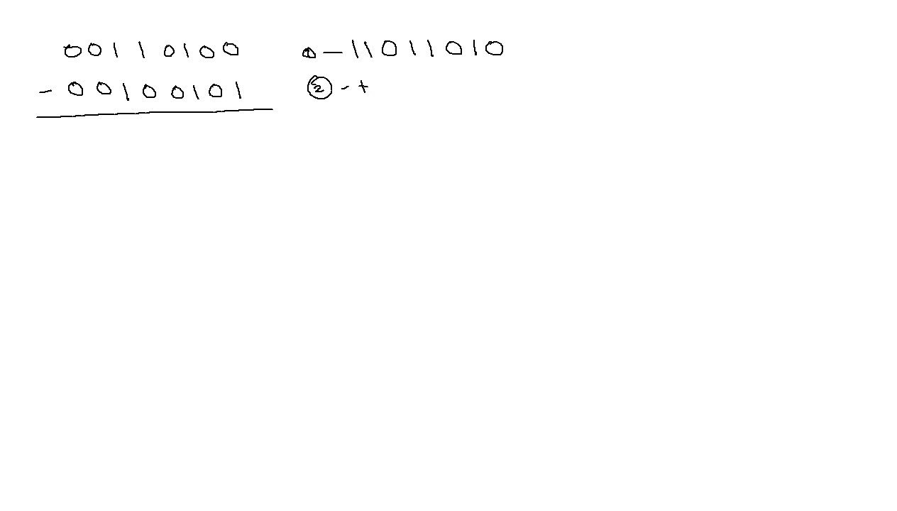
drag(501, 78, 500, 96)
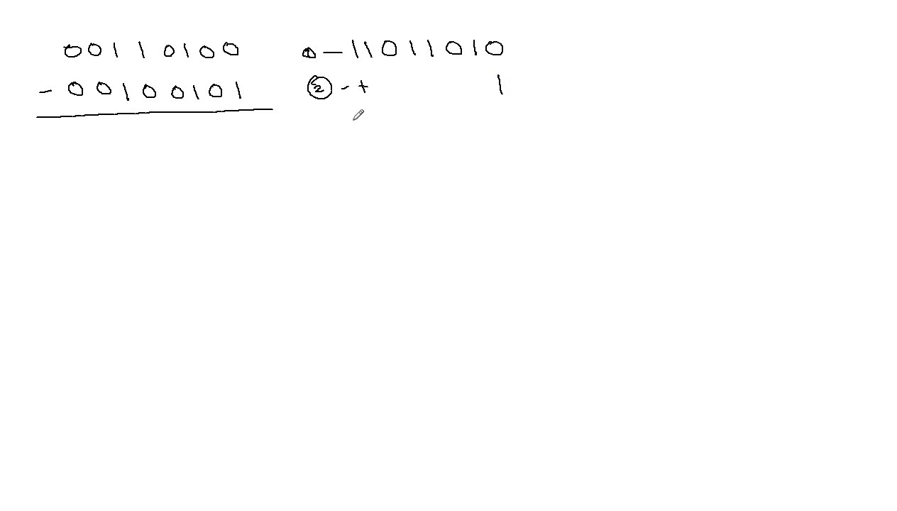
drag(321, 110, 539, 105)
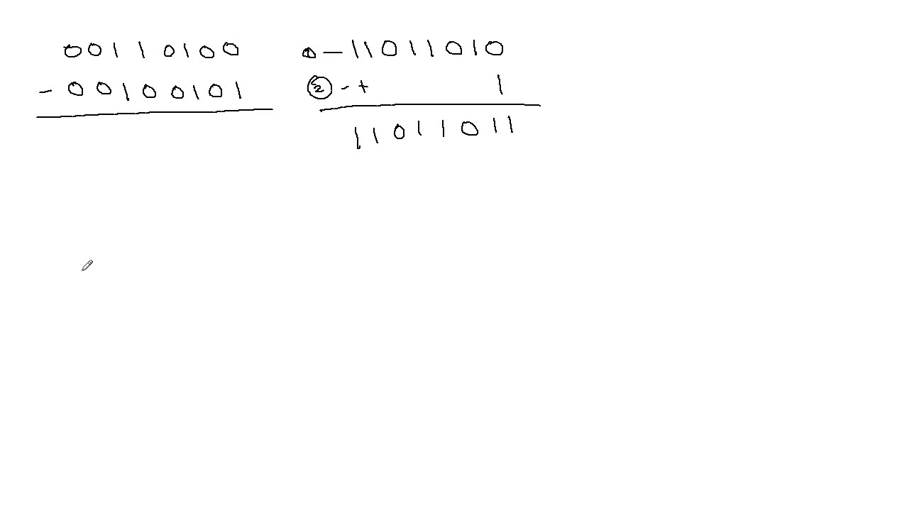
Write 00110100 + 11011011 below, mark carries, underline and write the sum 00001111.
drag(71, 270, 114, 269)
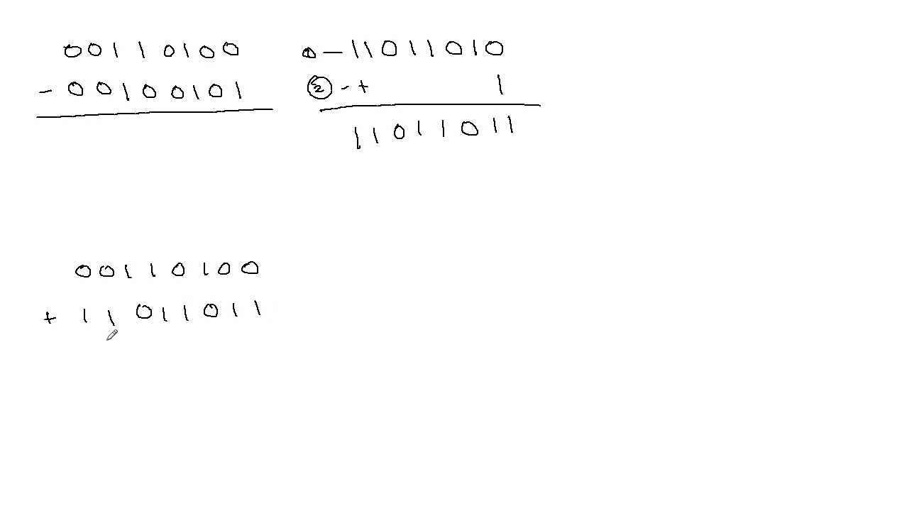
drag(50, 334, 298, 330)
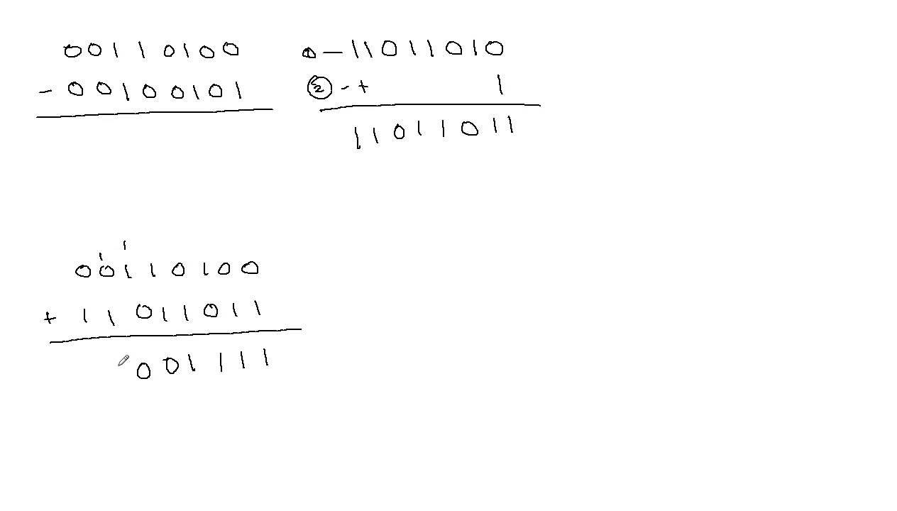
mouse_move(87, 255)
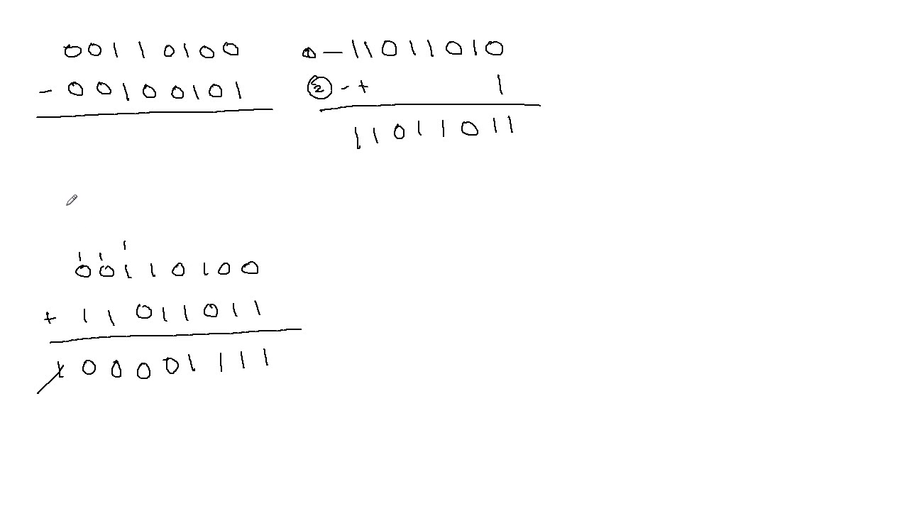
mouse_move(156, 135)
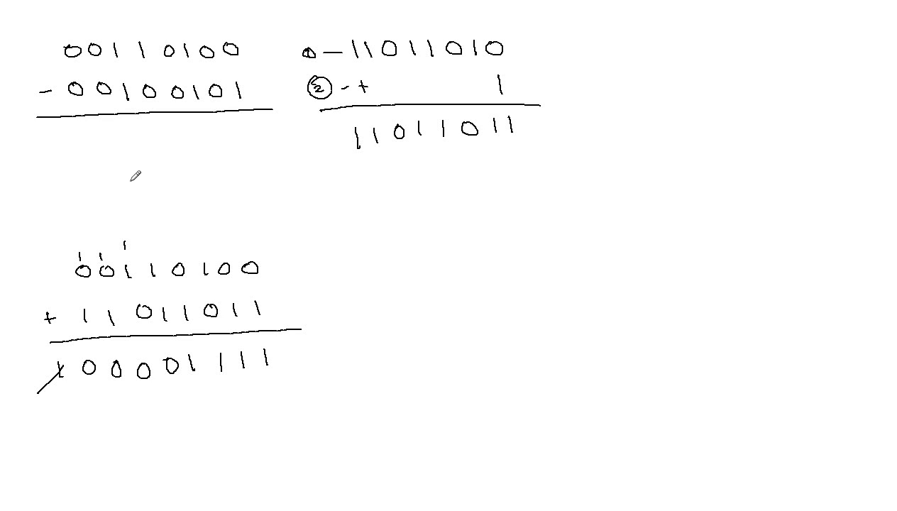
mouse_move(171, 252)
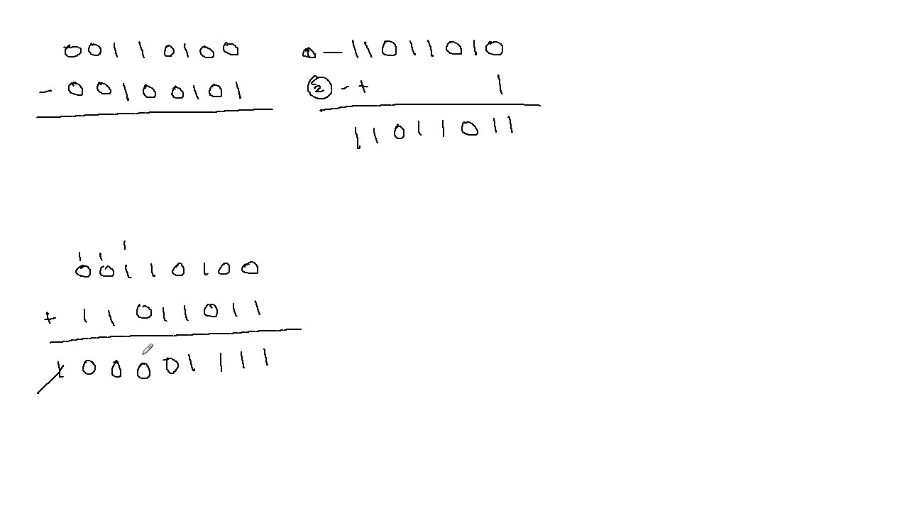
mouse_move(231, 36)
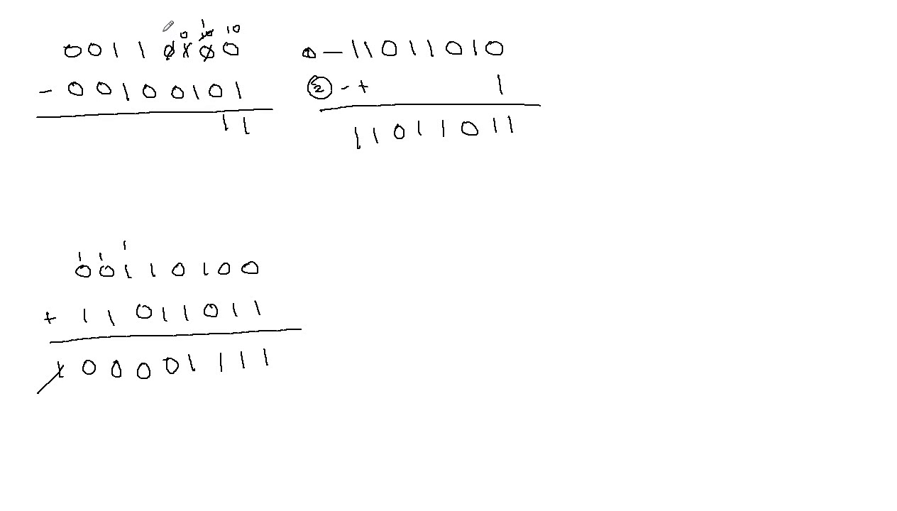
mouse_move(149, 42)
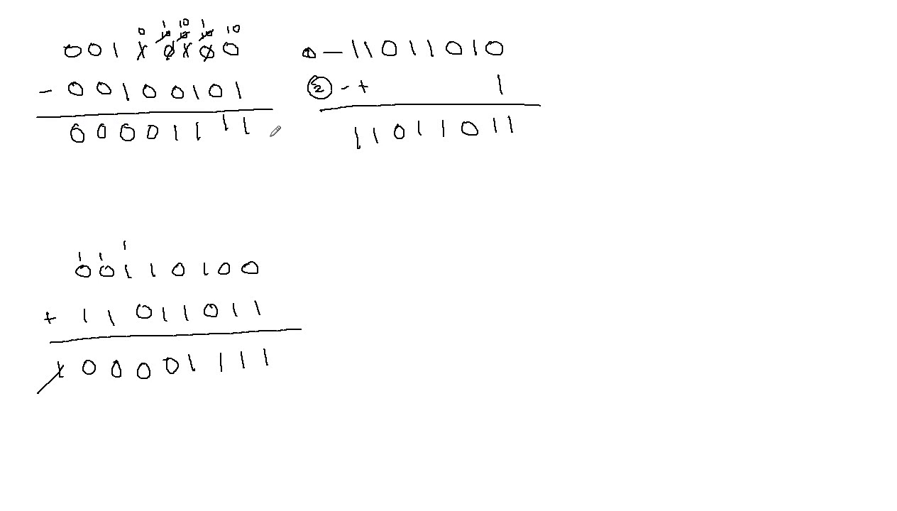
mouse_move(262, 119)
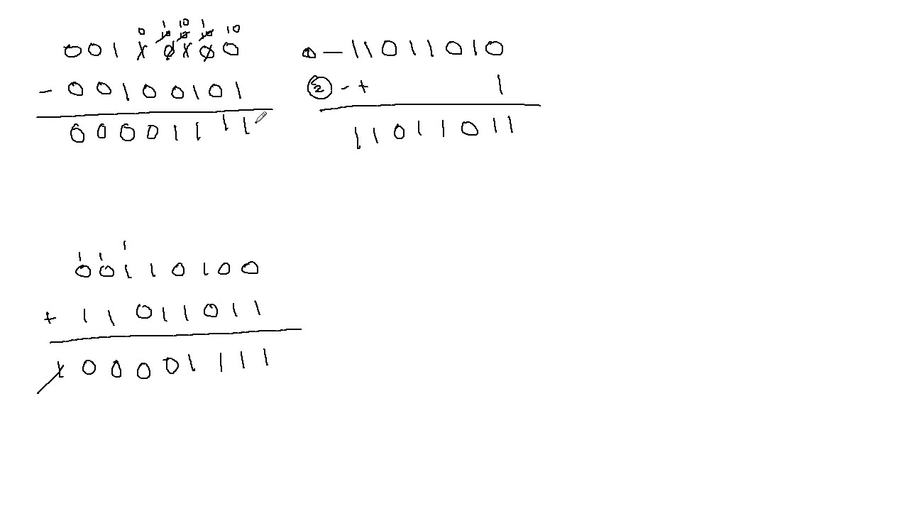
Draw a curved arrow linking the addition result 00001111 to the borrowing result.
drag(263, 127, 305, 334)
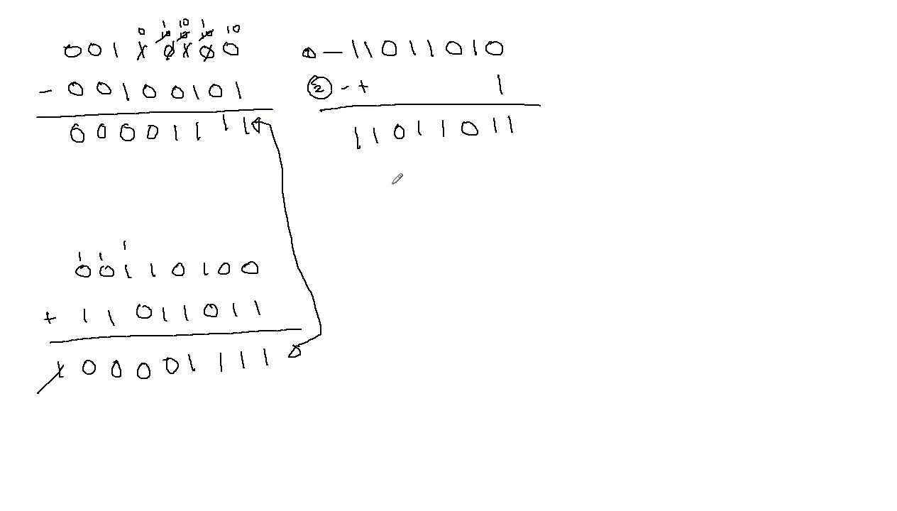
mouse_move(381, 198)
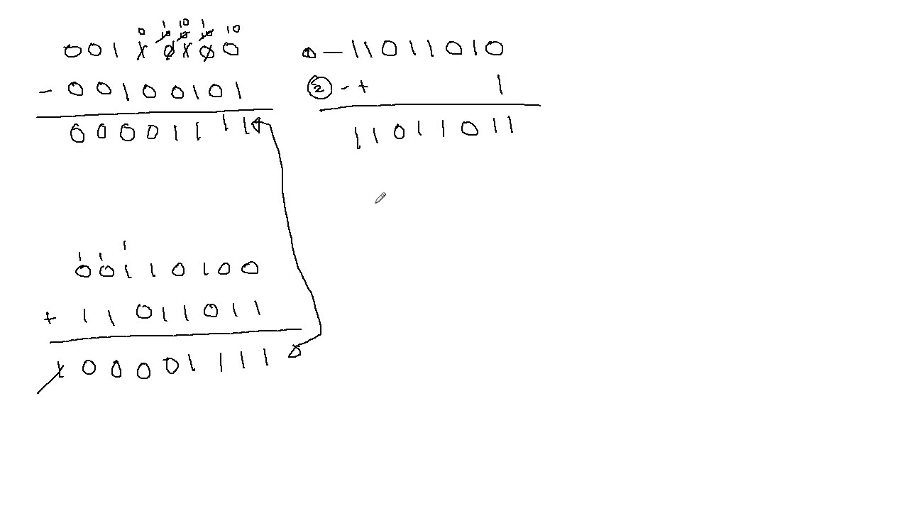
mouse_move(628, 36)
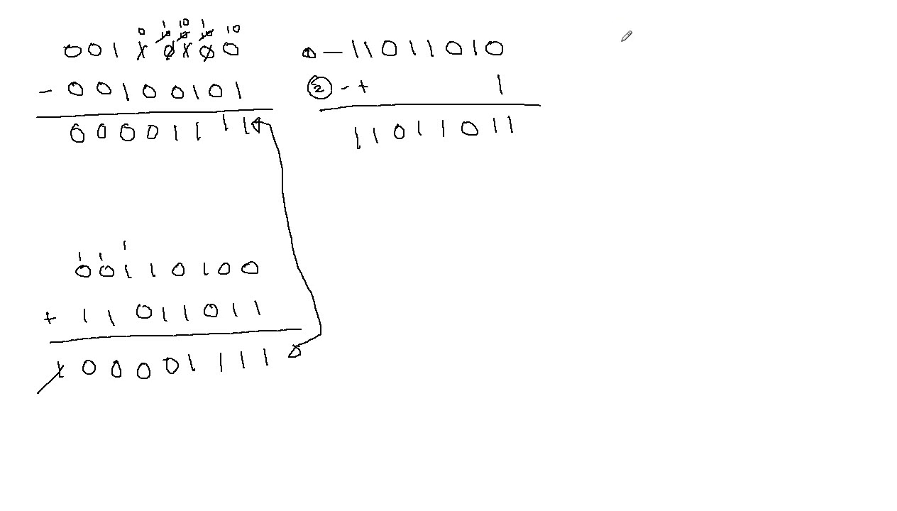
mouse_move(670, 39)
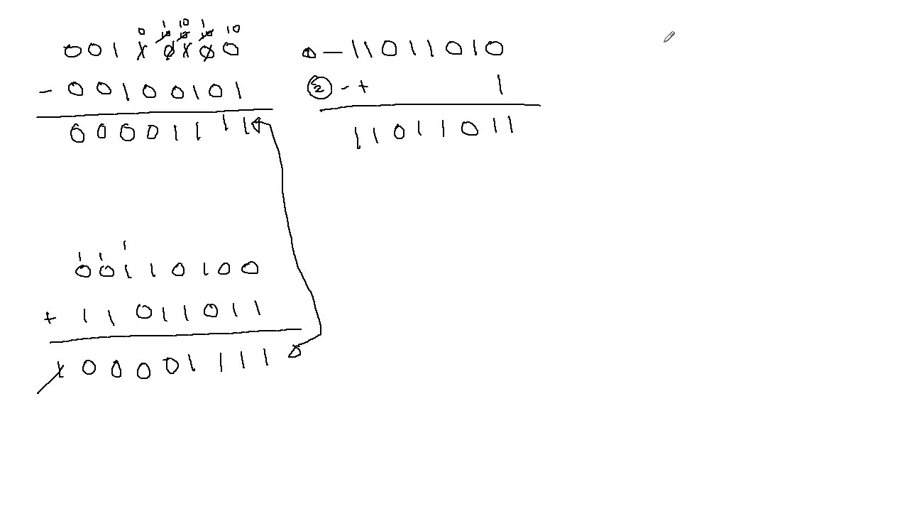
Handwrite 0101 1100 minus 0011 0101 at the top right and underline it.
click(661, 50)
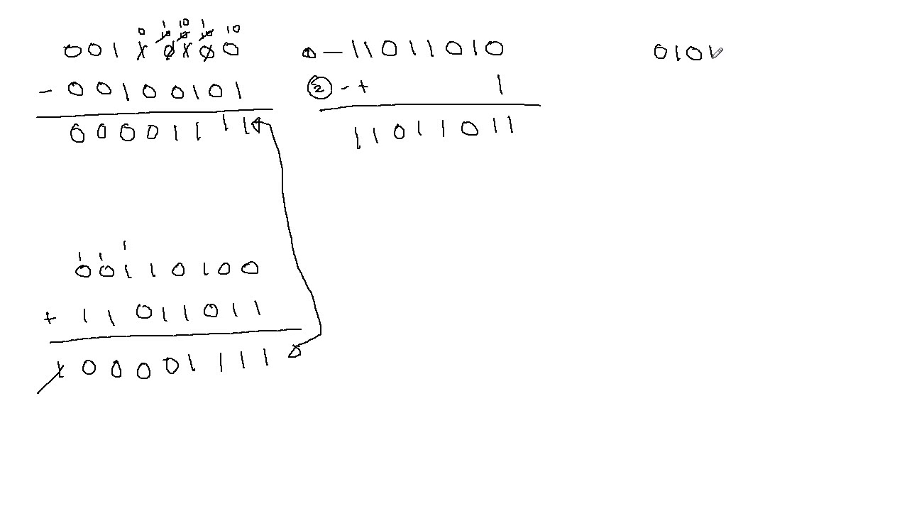
click(742, 54)
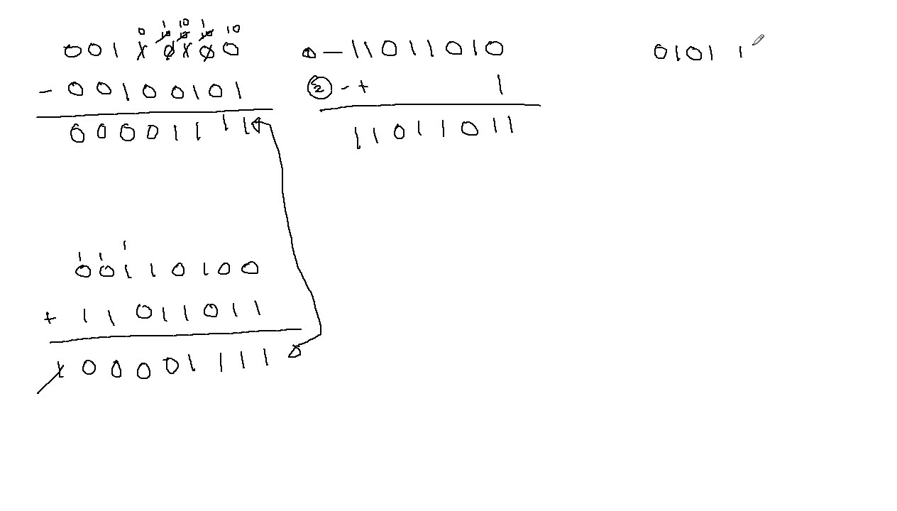
text(1100)
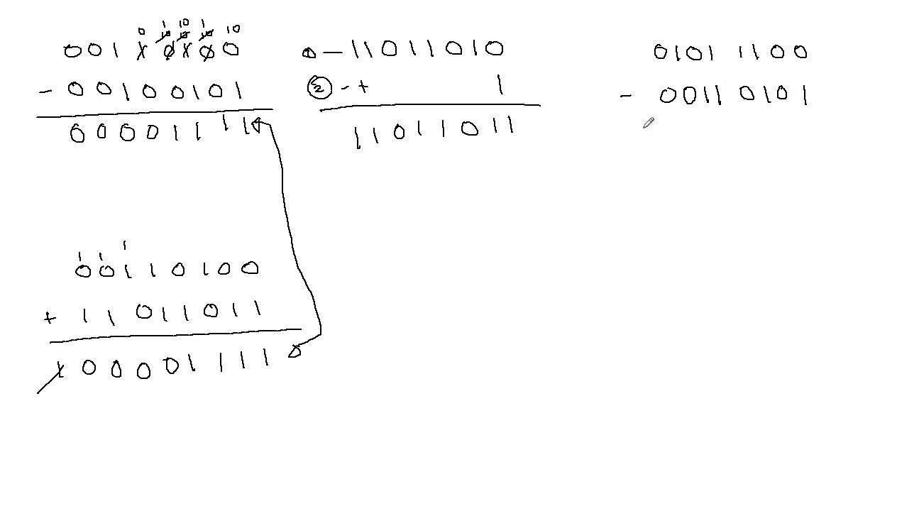
drag(624, 120, 816, 120)
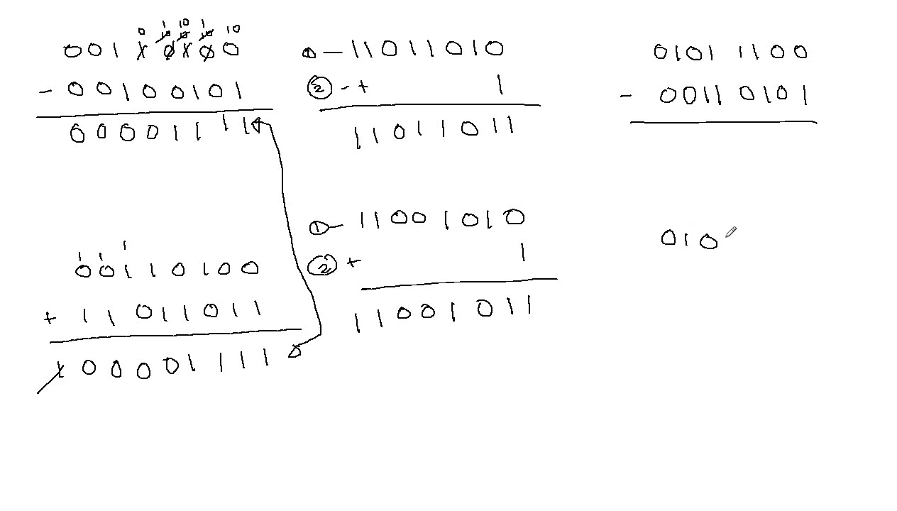
Begin the addition row by rewriting the first number 0101 1100 under the second problem.
text(11)
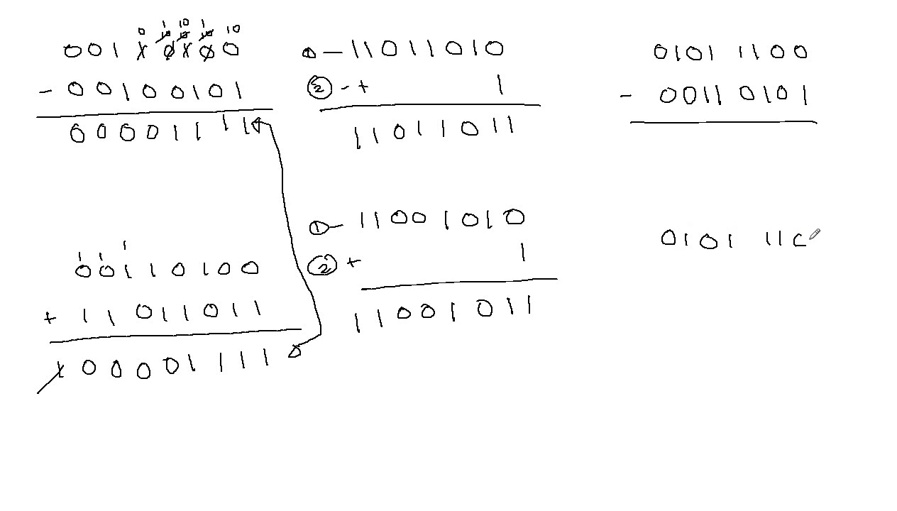
mouse_move(646, 272)
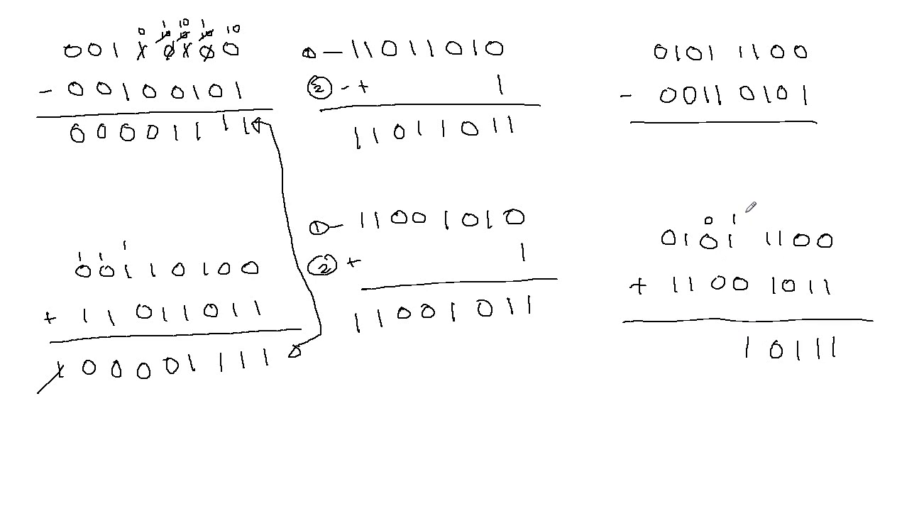
mouse_move(755, 345)
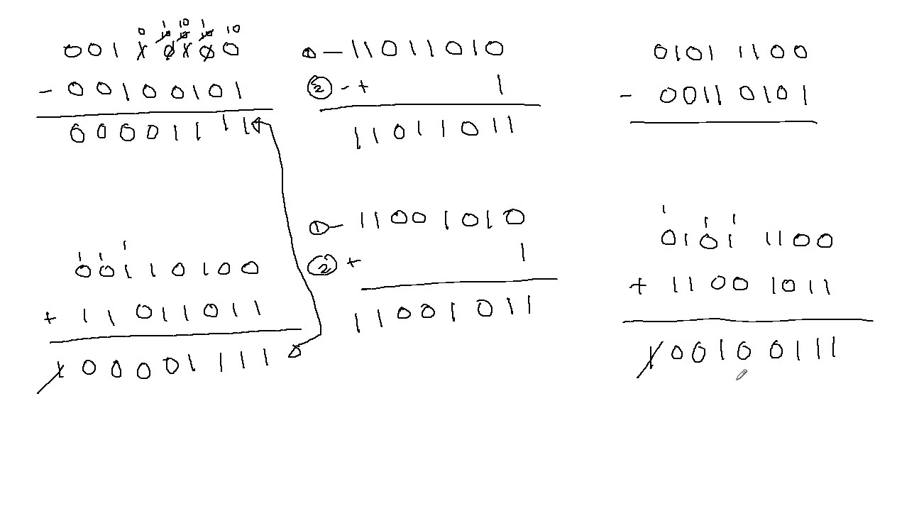
mouse_move(874, 384)
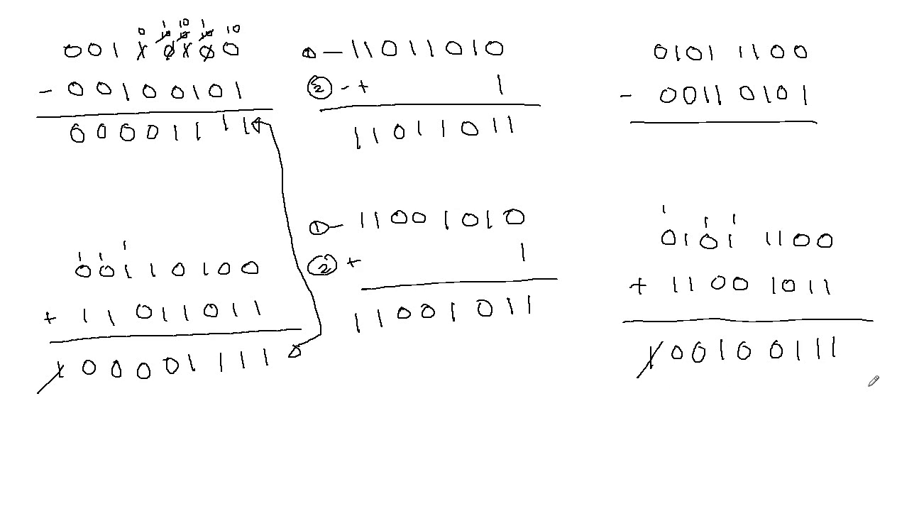
mouse_move(584, 94)
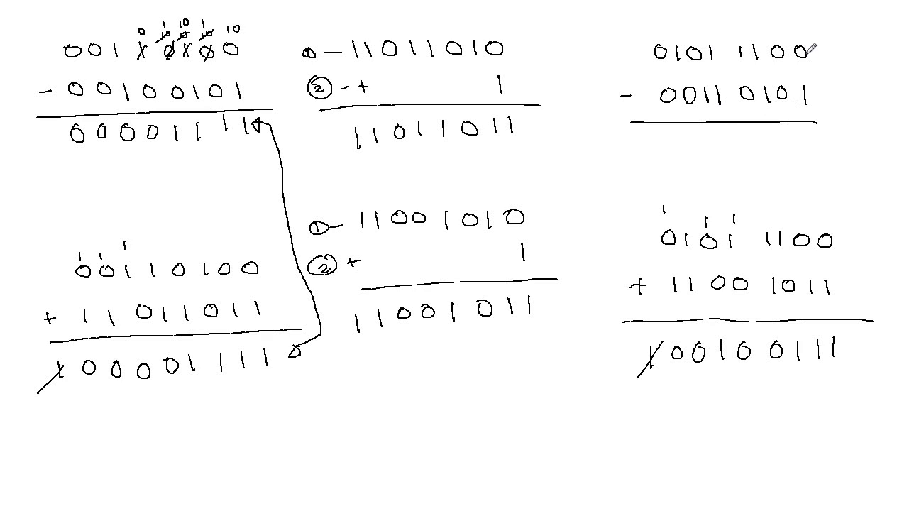
mouse_move(810, 45)
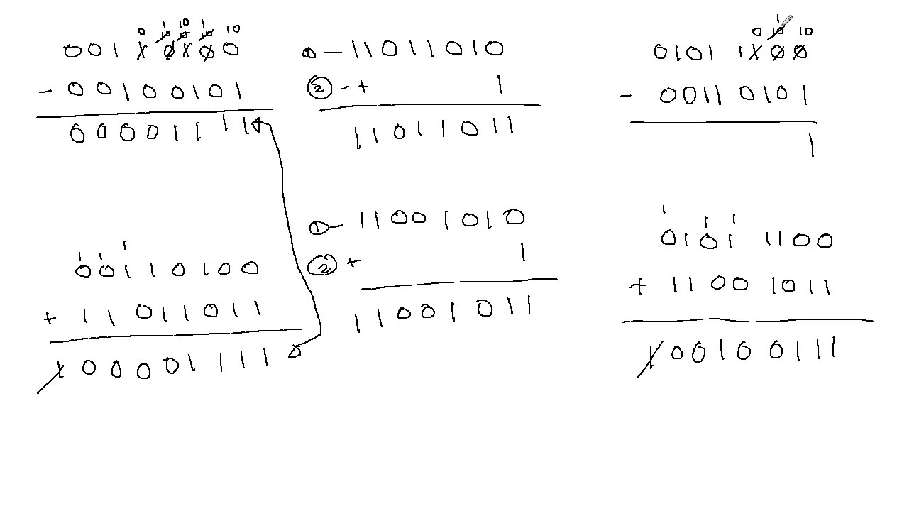
mouse_move(796, 141)
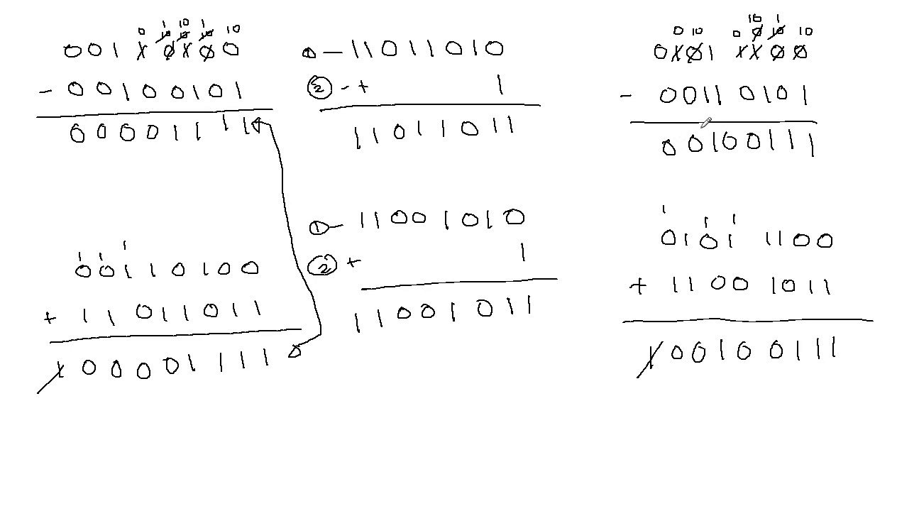
mouse_move(837, 138)
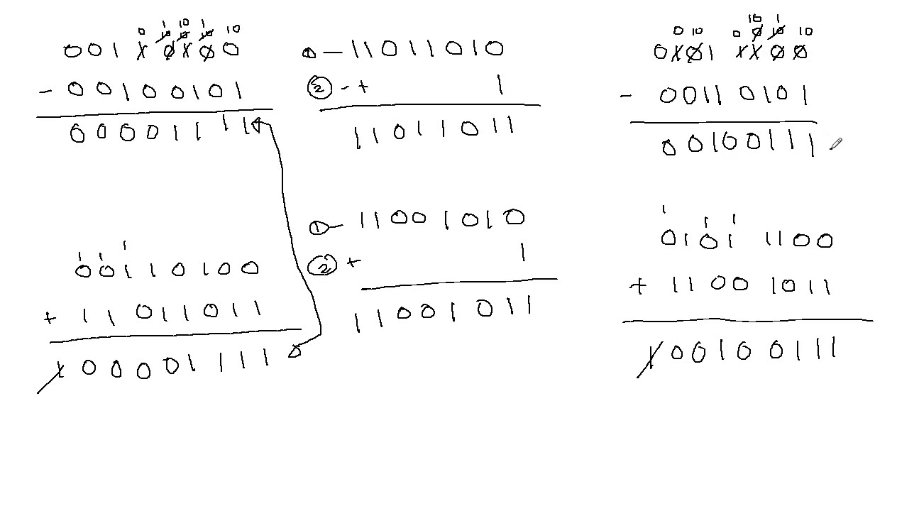
Draw a curved arrow joining the right-hand sum 00100111 to the borrowing answer.
drag(837, 149, 858, 348)
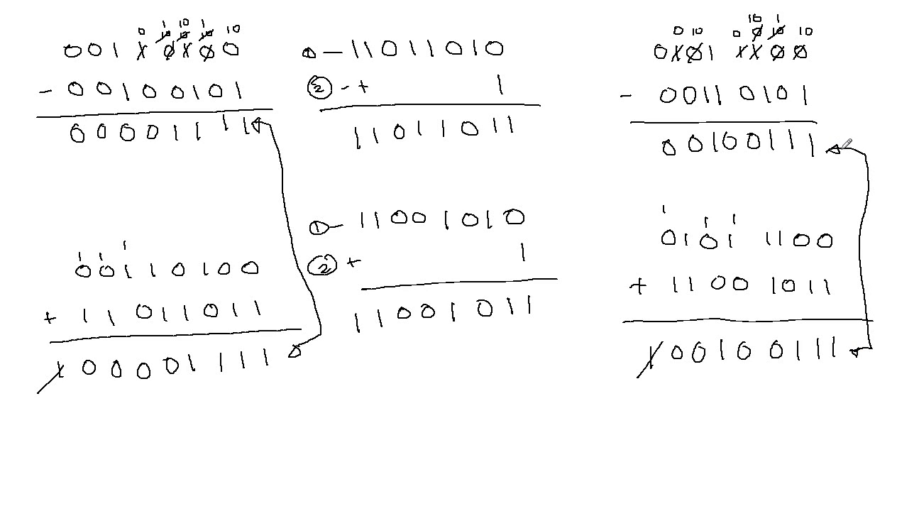
mouse_move(801, 183)
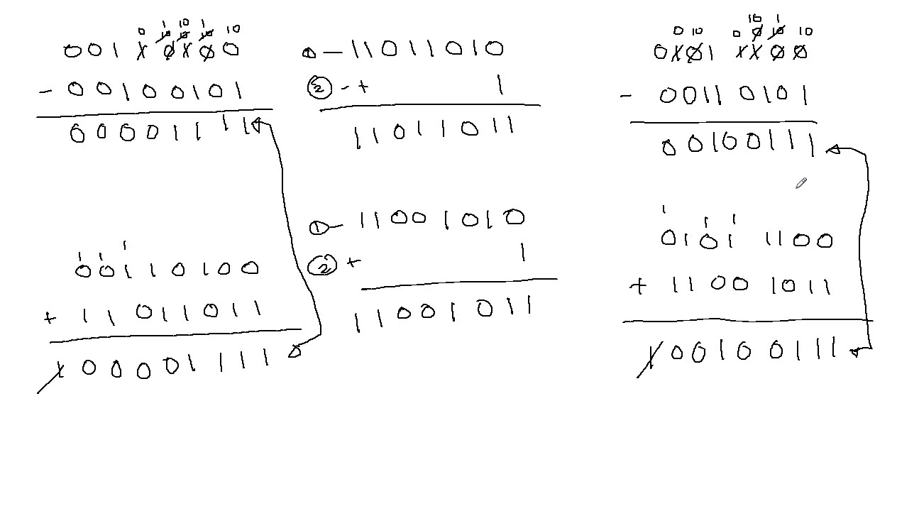